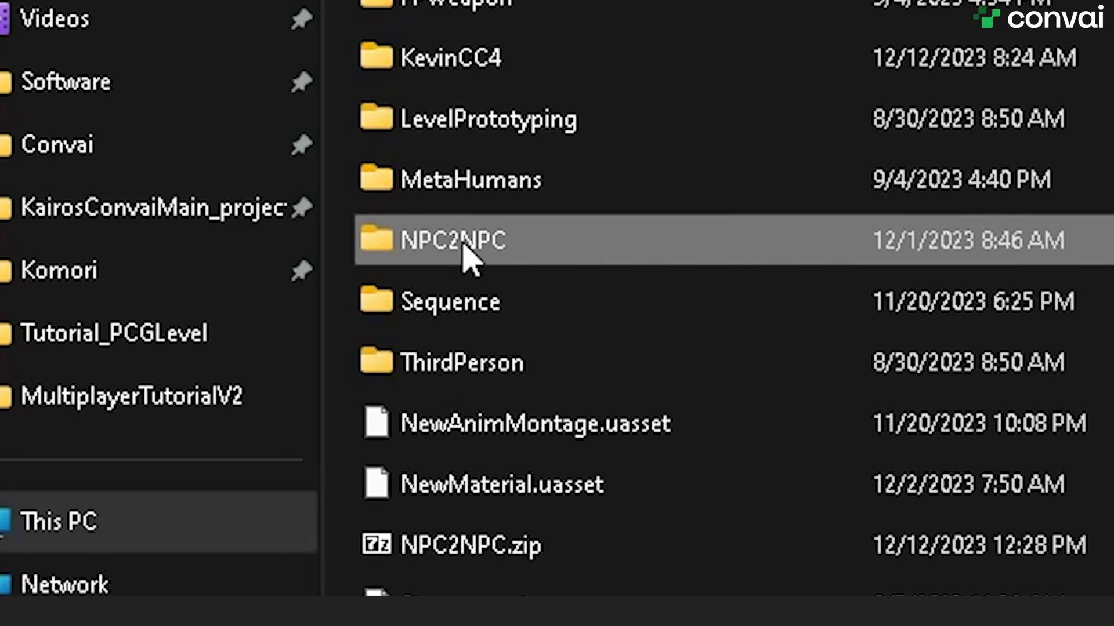
# Enter the NPC2NPC folder within the project's content files
pyautogui.doubleClick(451, 239)
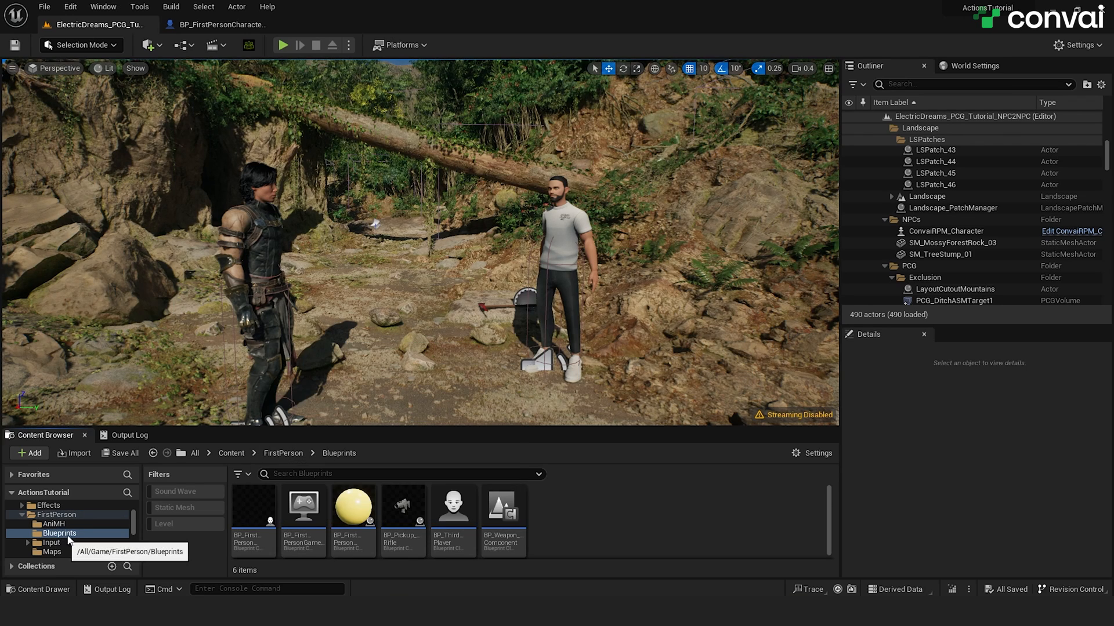
# Select BP_FirstPersonCharacter_Tutorial in FirstPerson > Blueprints and bring up its event graph
pyautogui.click(252, 506)
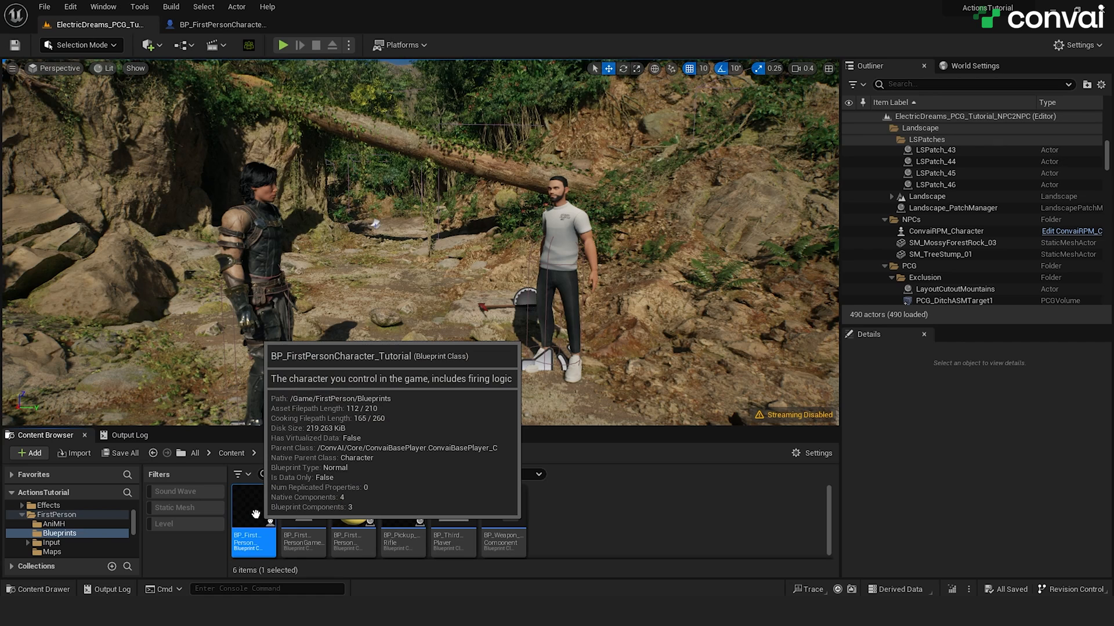
pyautogui.moveTo(235, 543)
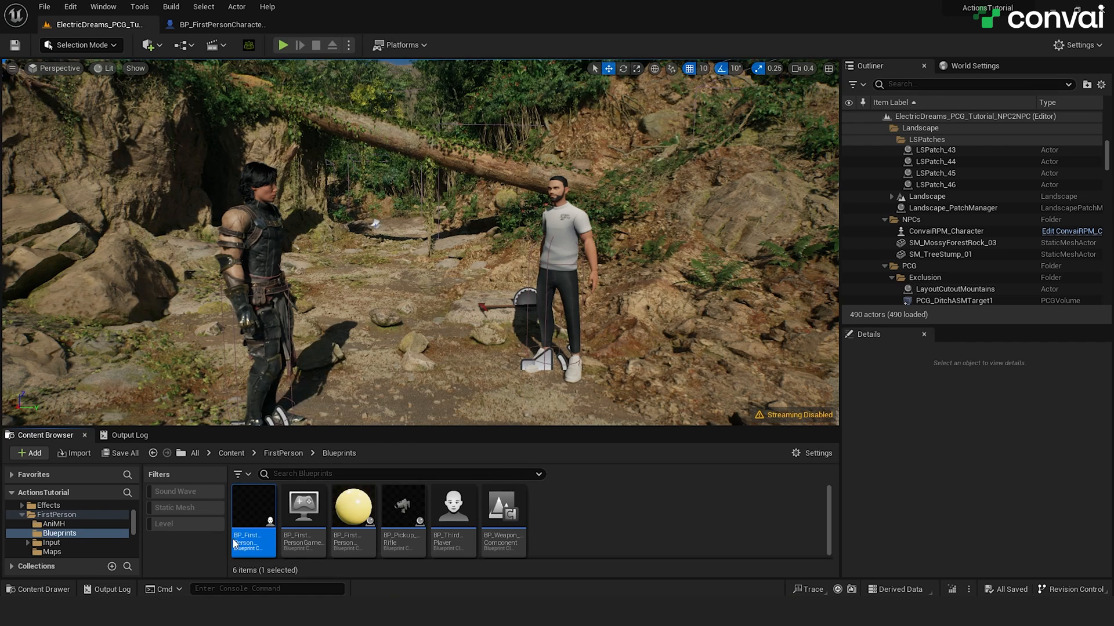
pyautogui.click(219, 24)
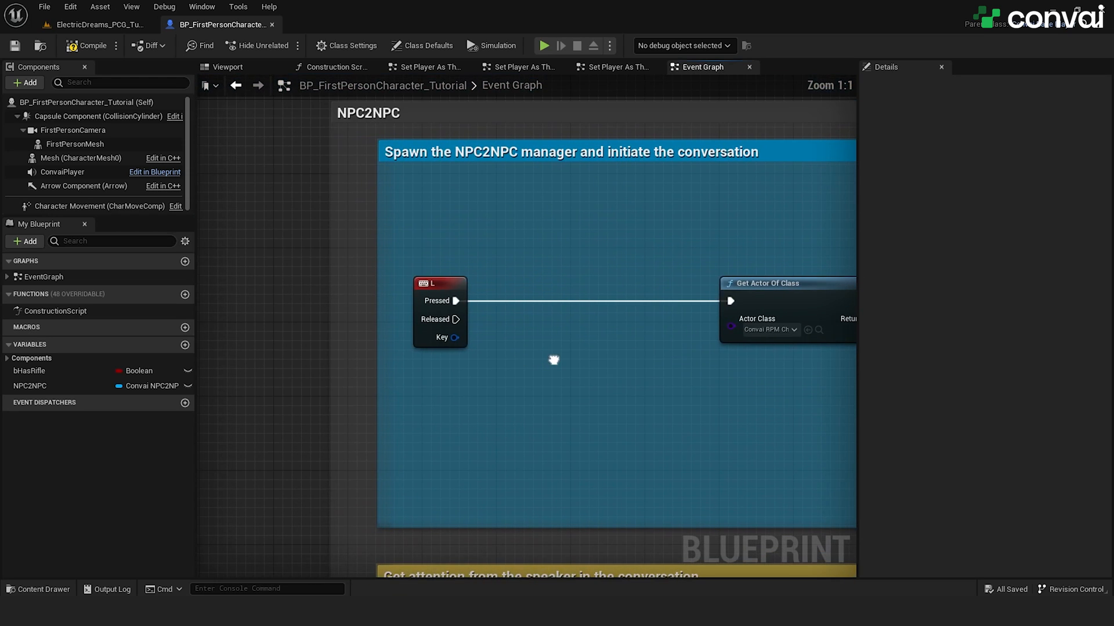
pyautogui.moveTo(556, 364)
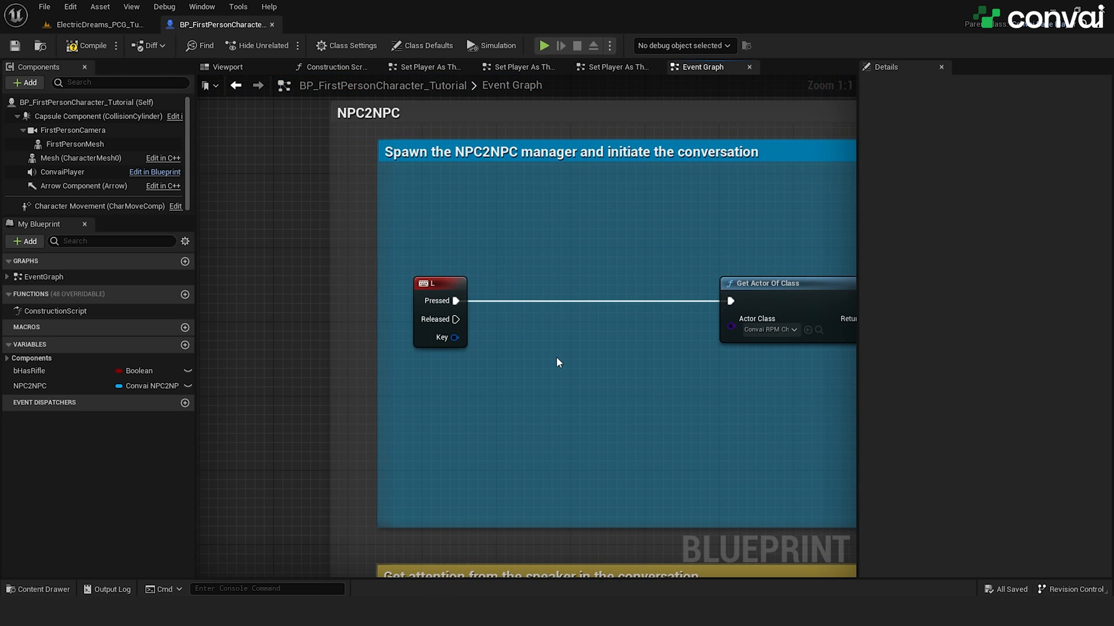
pyautogui.moveTo(537, 365)
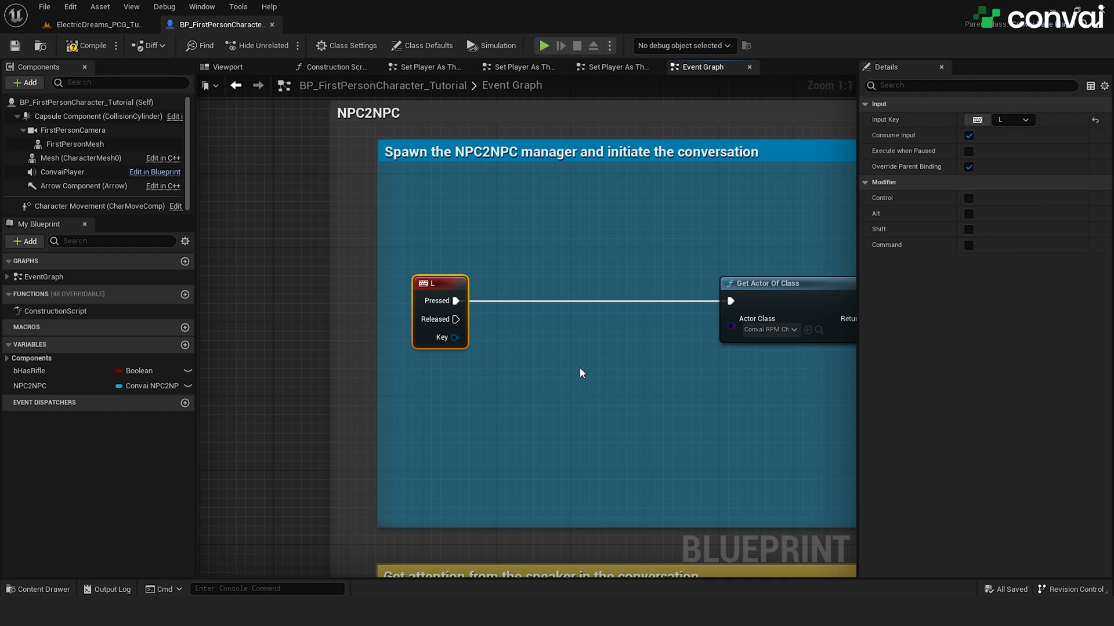
pyautogui.moveTo(583, 373); pyautogui.dragTo(483, 408)
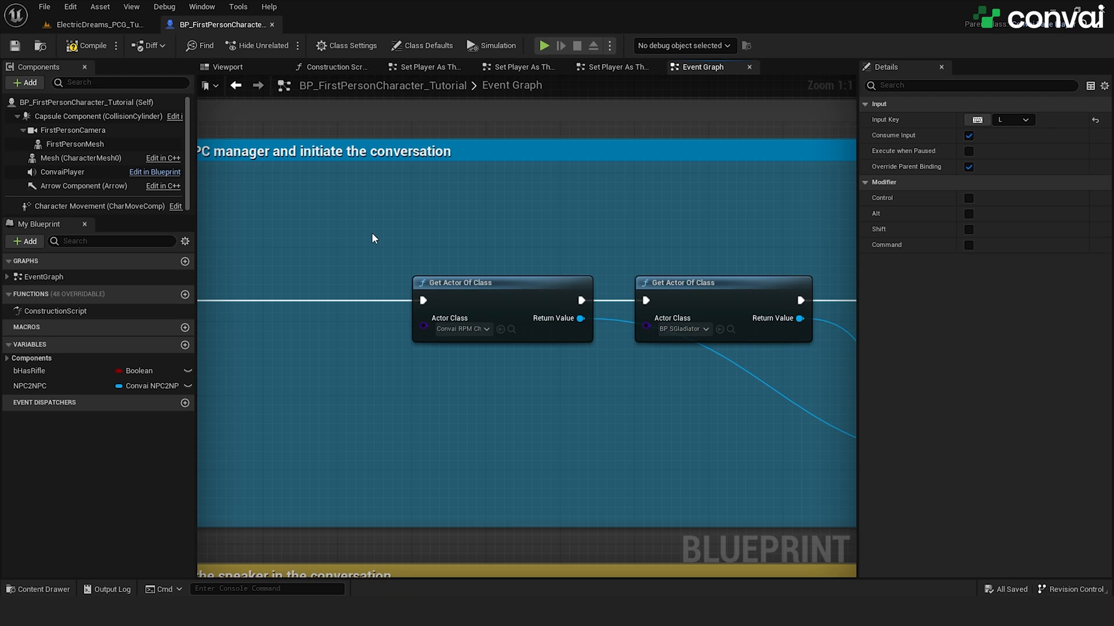
pyautogui.moveTo(676, 376)
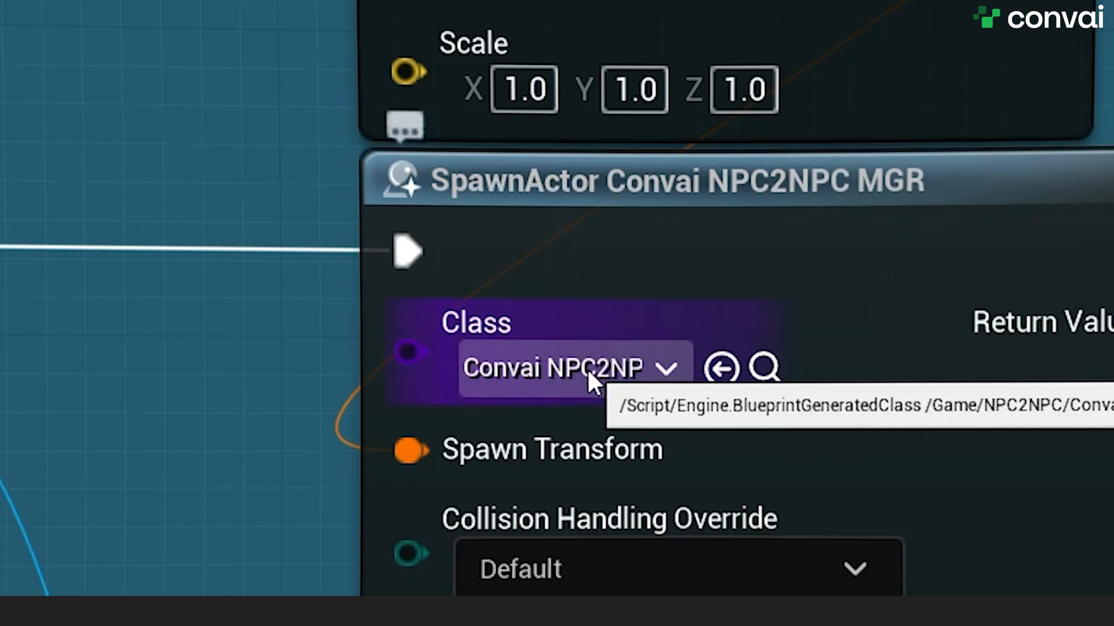
pyautogui.click(668, 368)
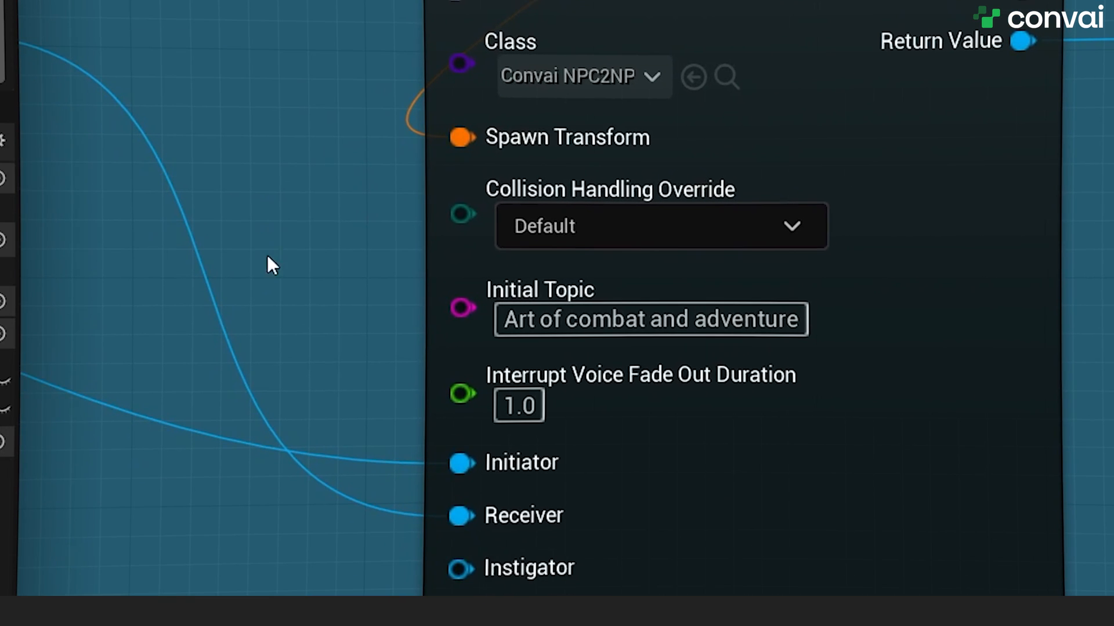
pyautogui.moveTo(355, 341)
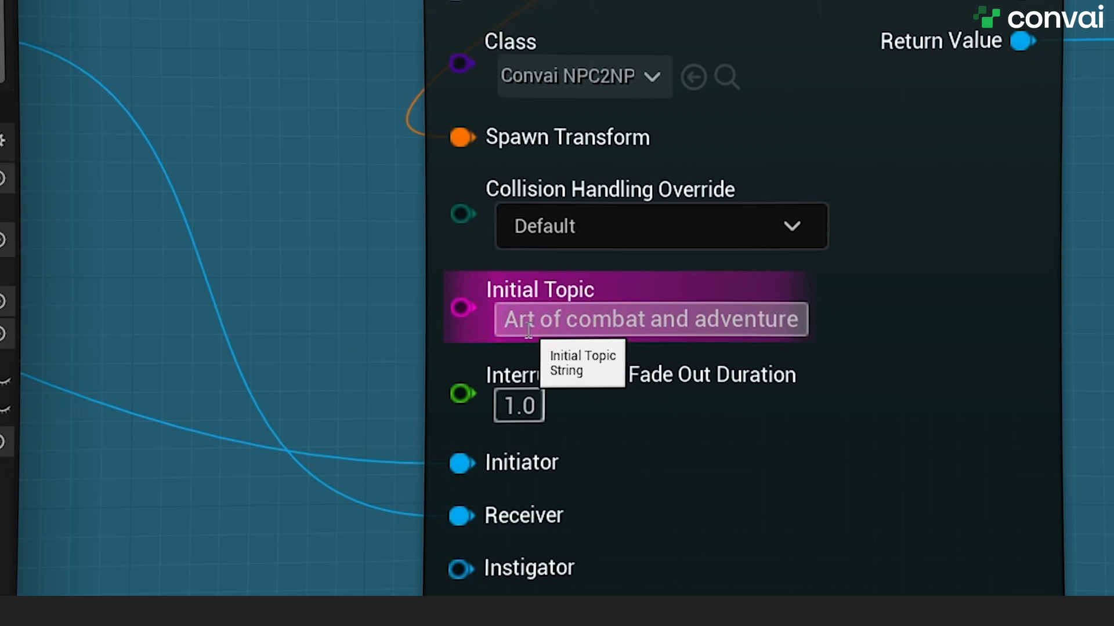
pyautogui.moveTo(264, 304)
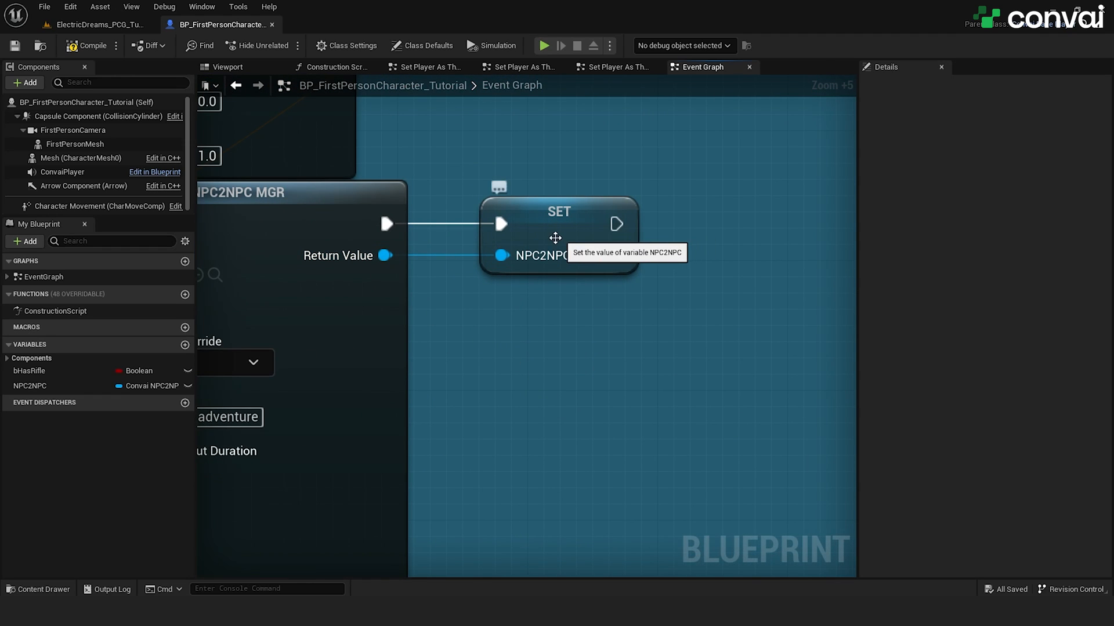
pyautogui.scroll(-3)
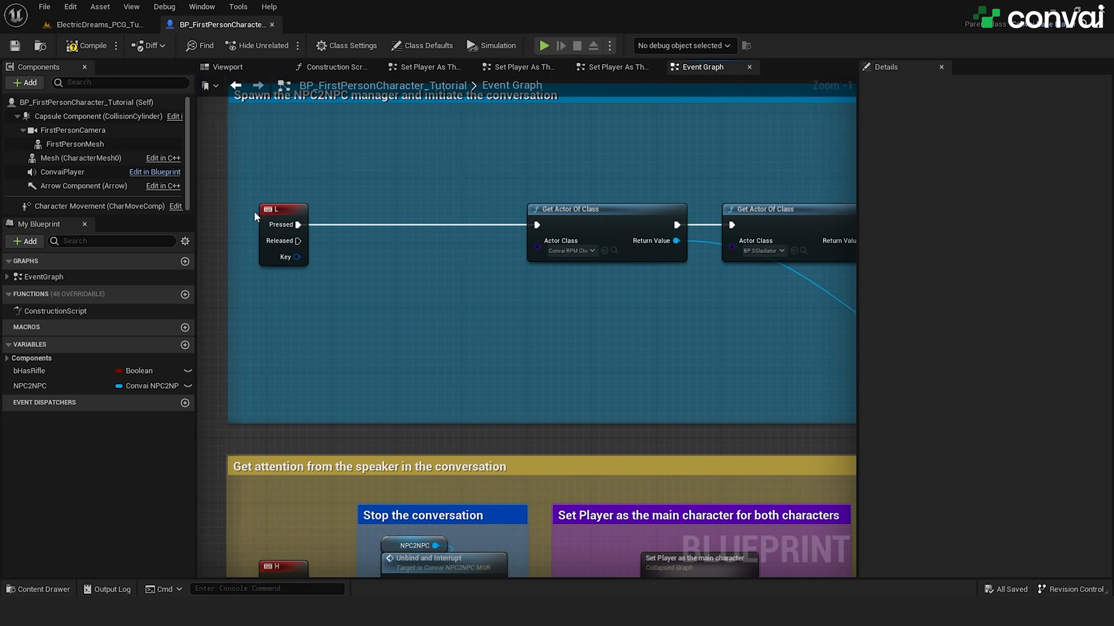
pyautogui.moveTo(350, 311)
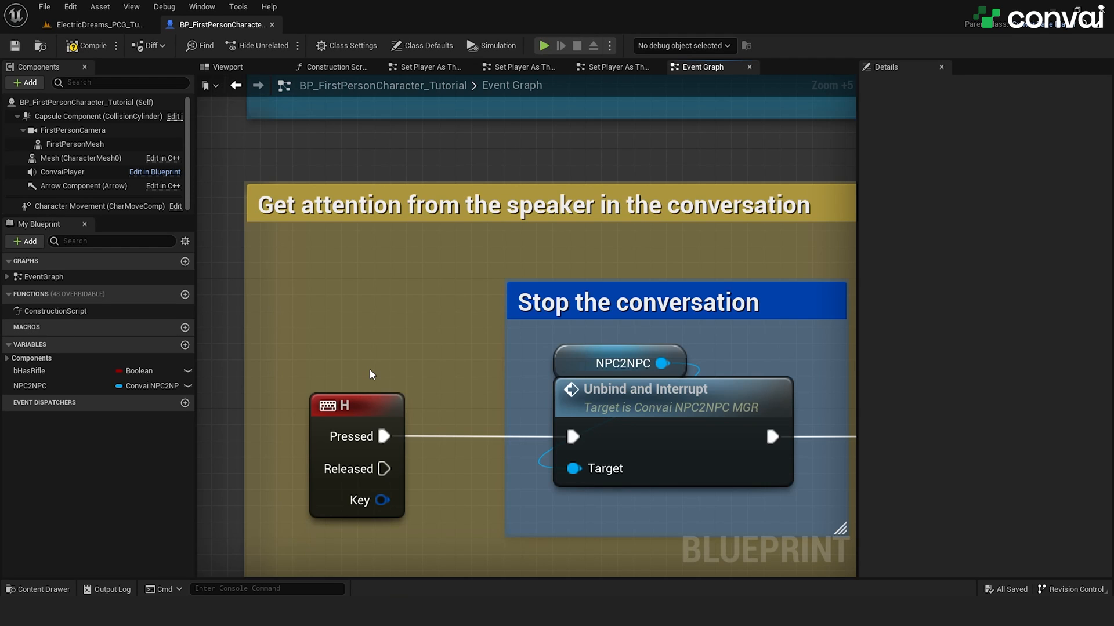
pyautogui.scroll(-3)
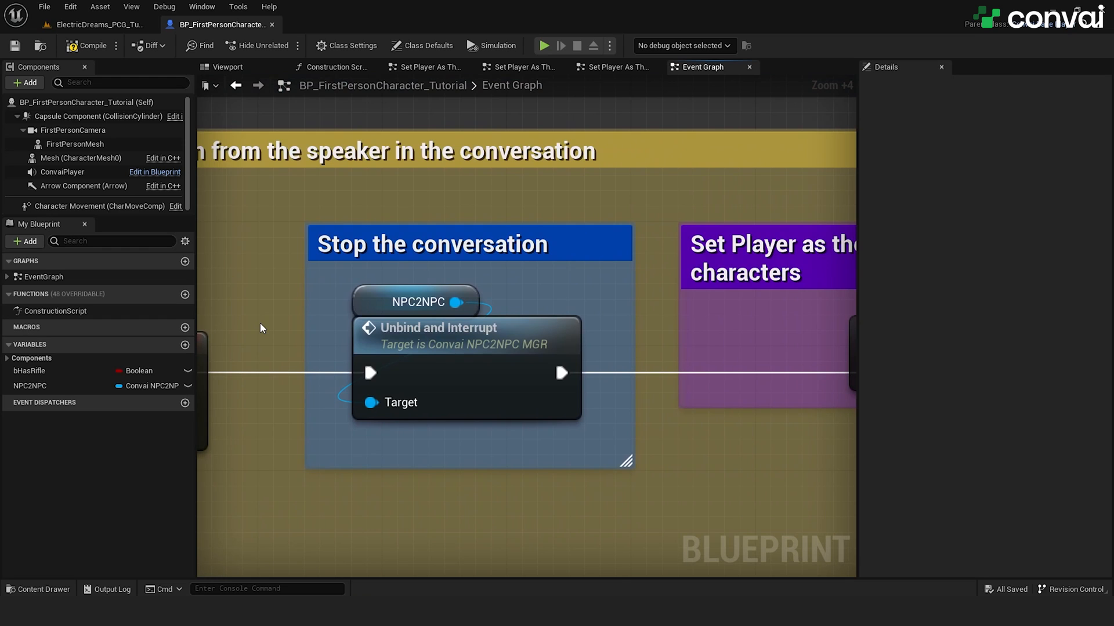
pyautogui.moveTo(438, 281)
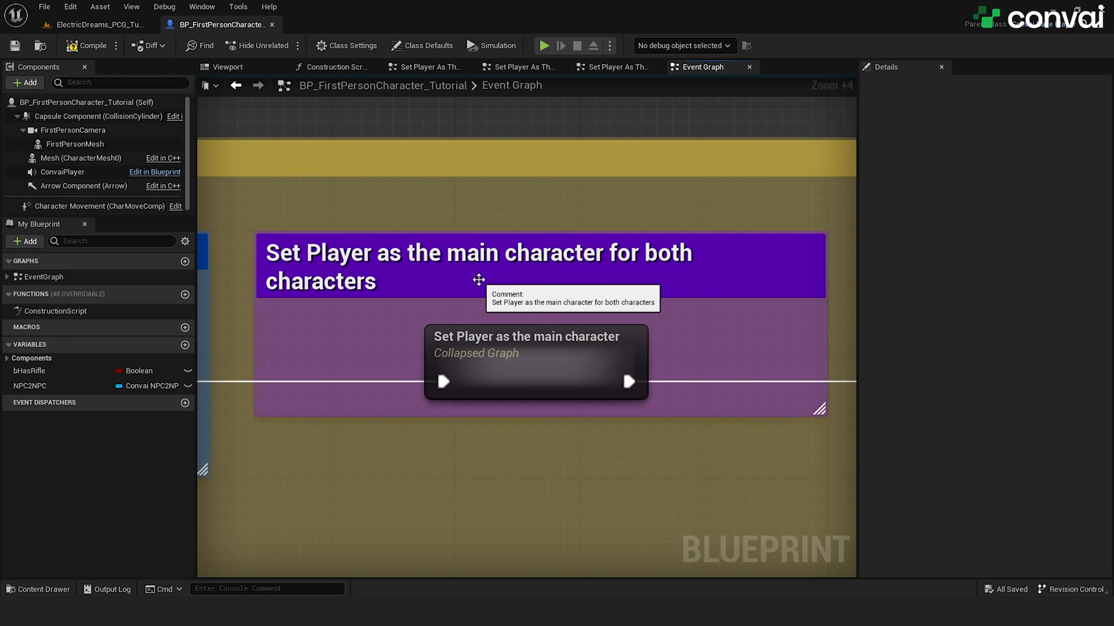
pyautogui.moveTo(339, 355)
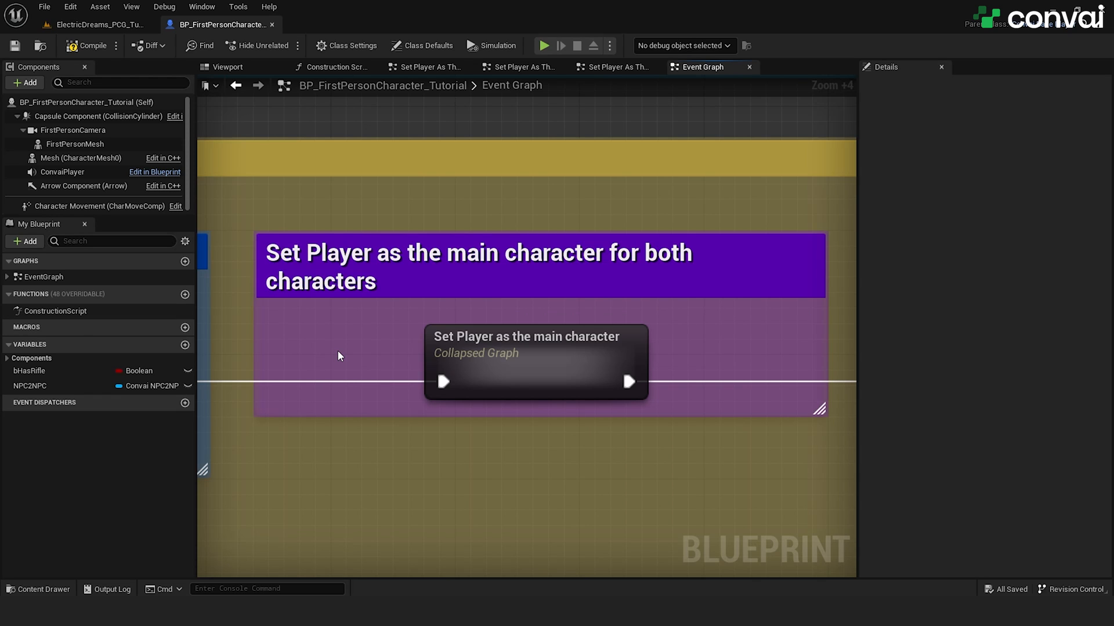
# Review the Get Current Talker and Invoke Speech nodes, then start Play to test the NPC conversation
pyautogui.click(535, 337)
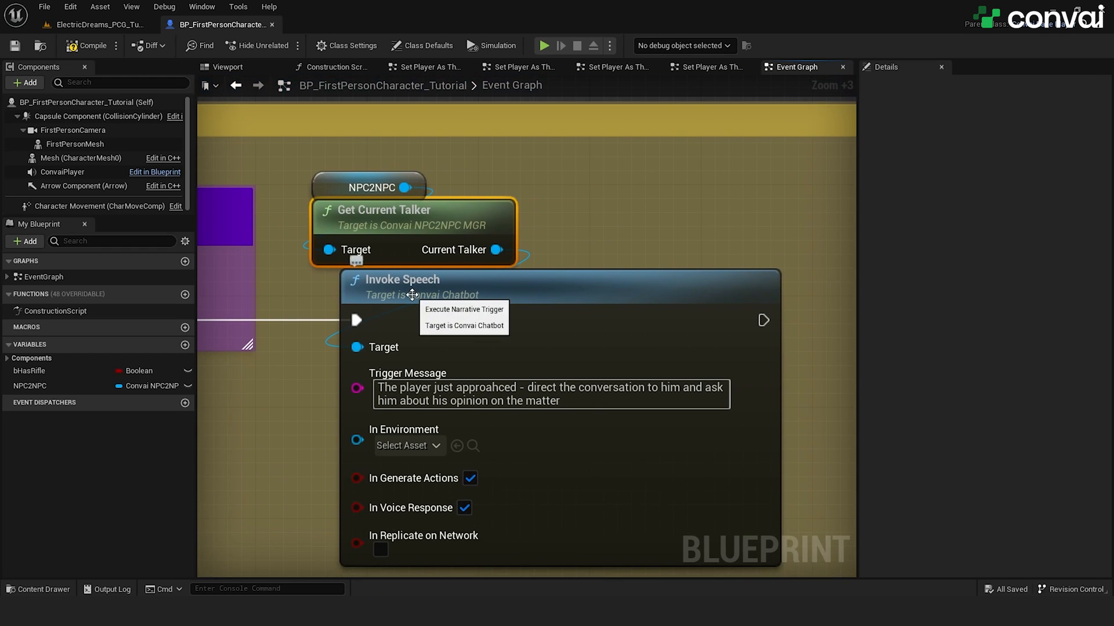
pyautogui.moveTo(277, 365)
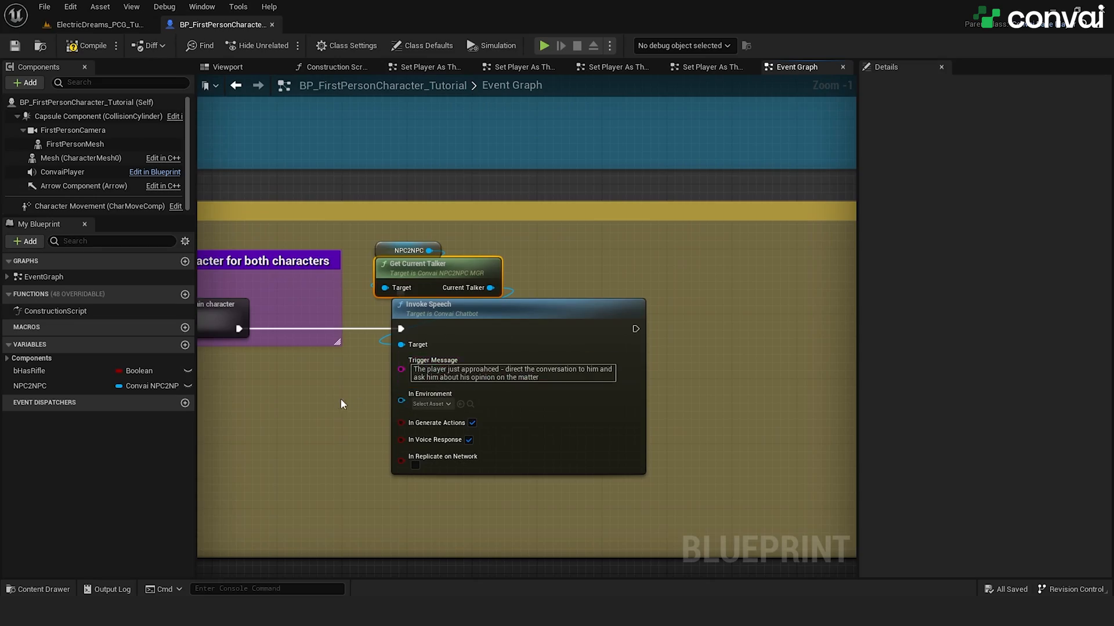
pyautogui.click(543, 45)
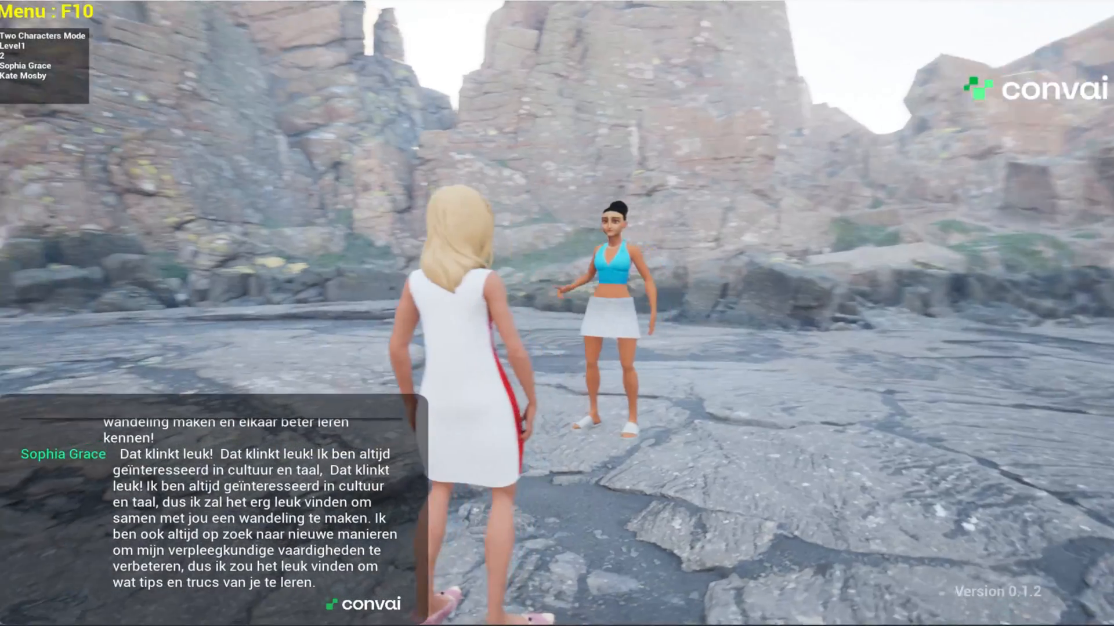